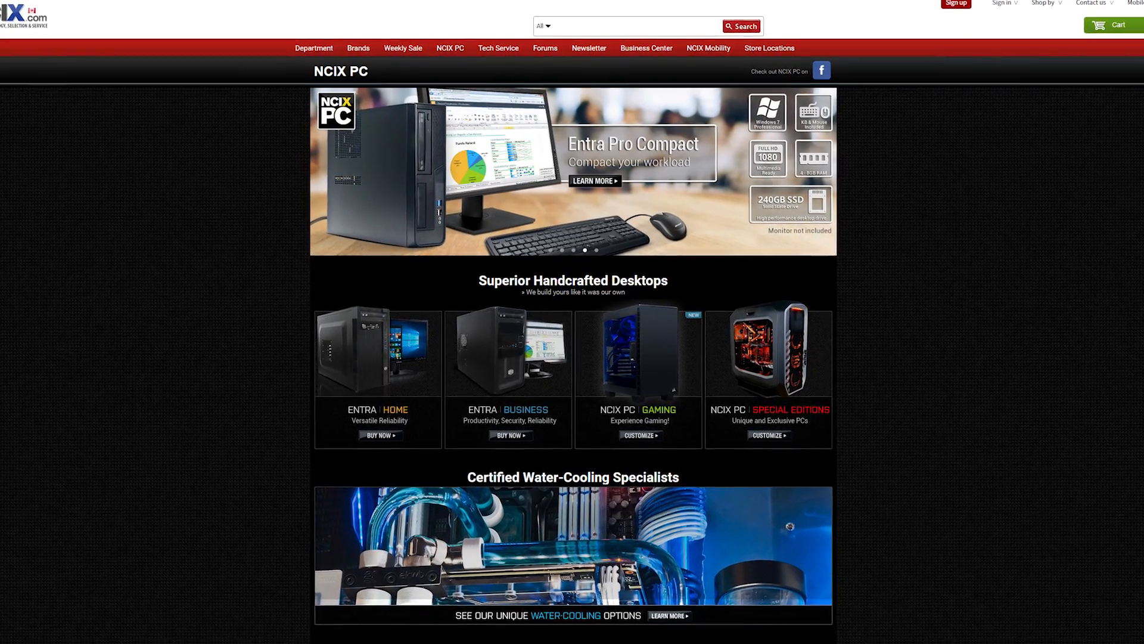
pyautogui.scroll(-3)
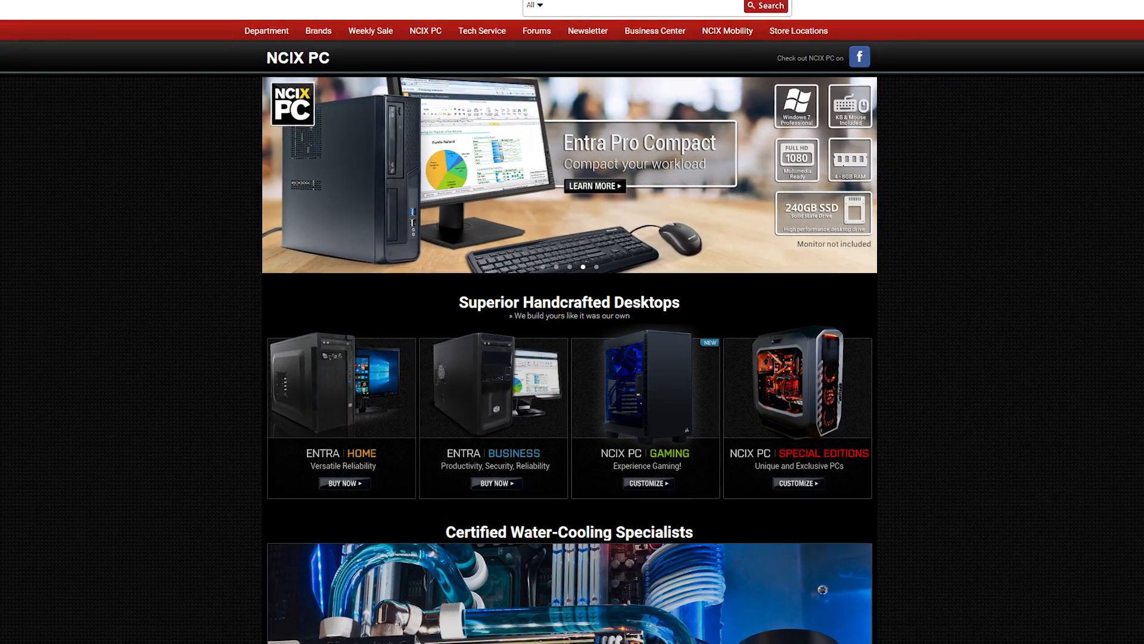
pyautogui.scroll(-3)
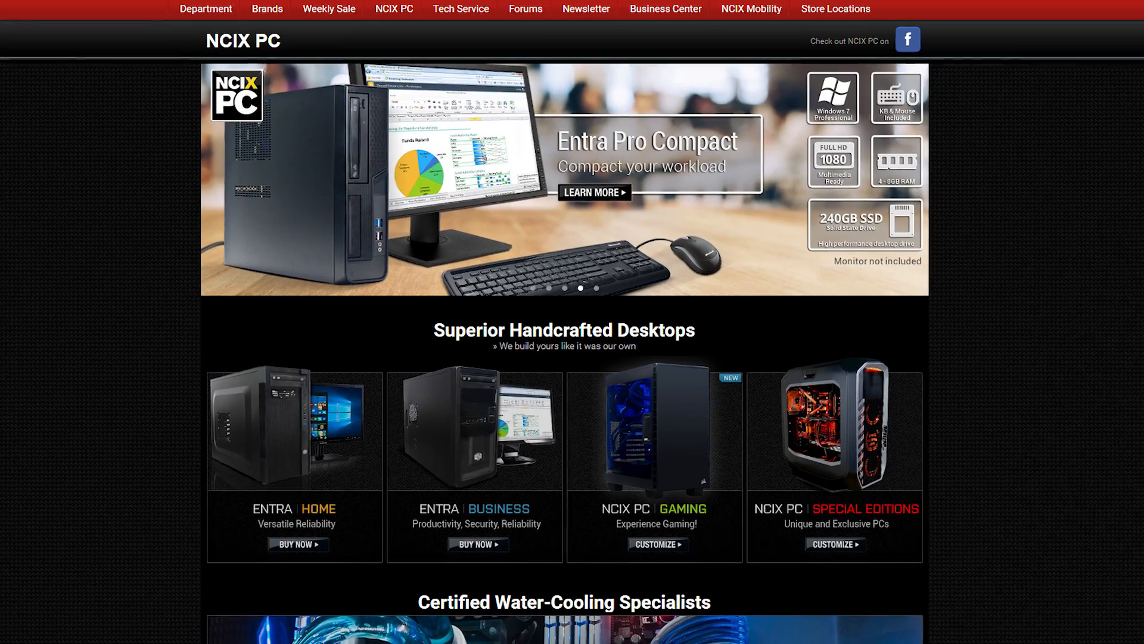